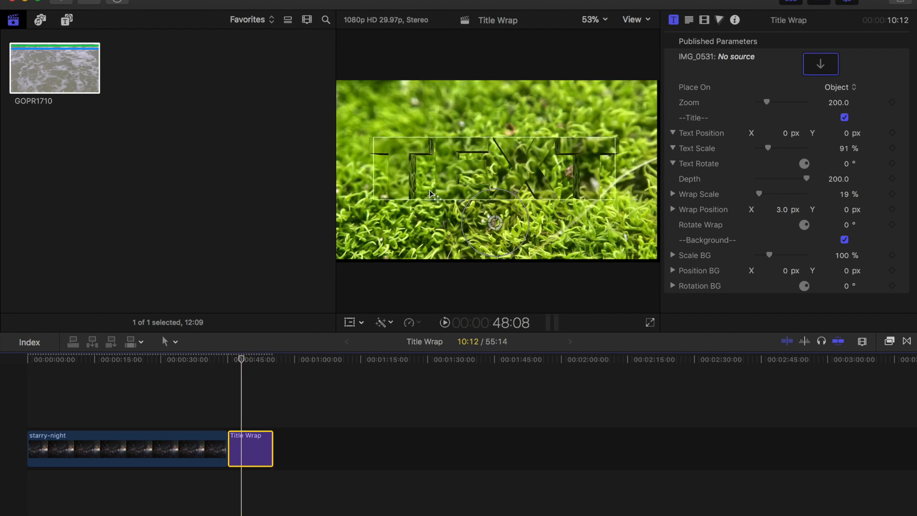
{"action": "mouse_move", "coordinate": [577, 170]}
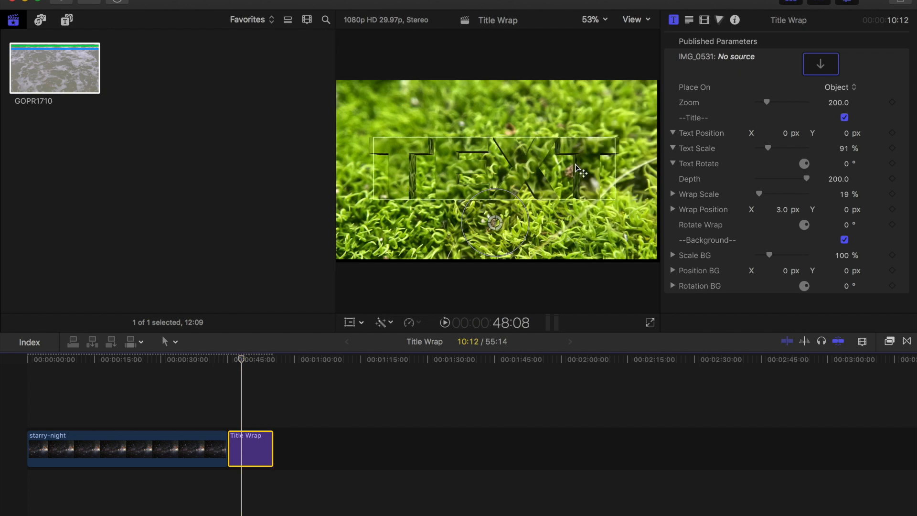
{"action": "mouse_move", "coordinate": [475, 183]}
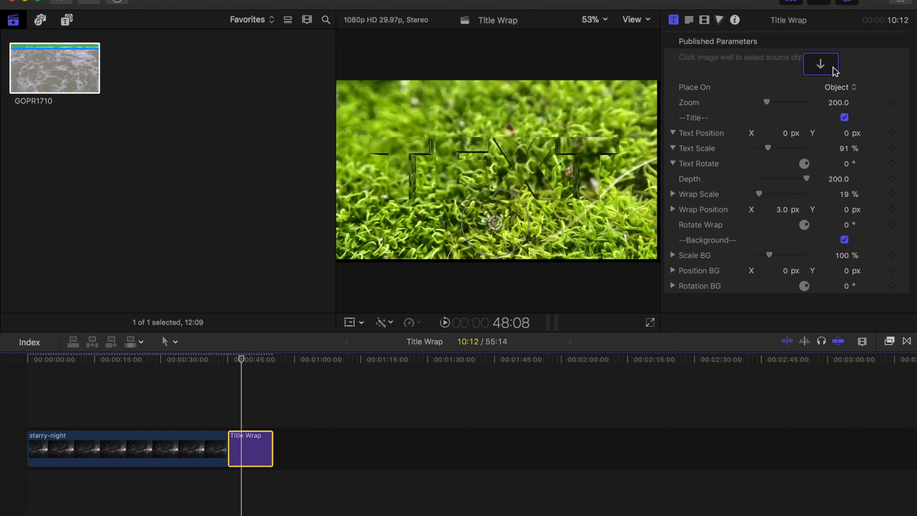
- Fill the title's image well with the starry-night timeline clip and apply it
{"action": "left_click", "coordinate": [820, 63]}
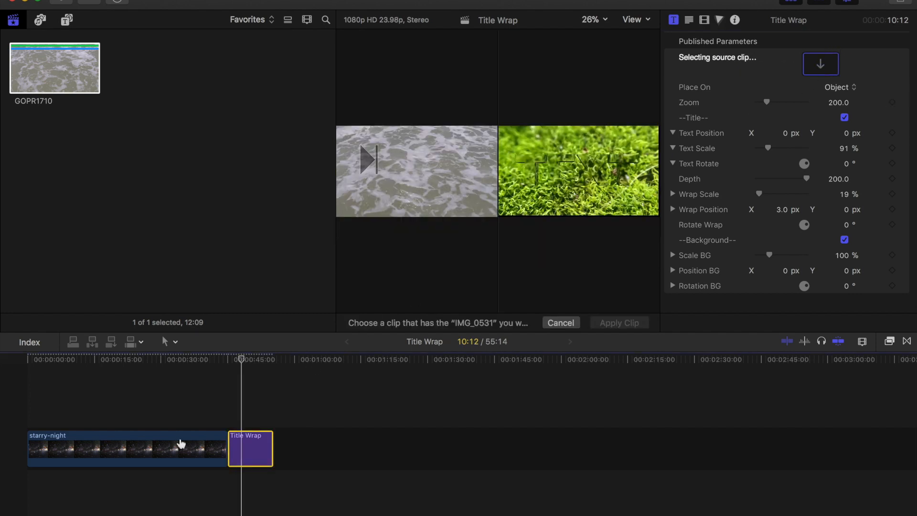
{"action": "left_click", "coordinate": [158, 445]}
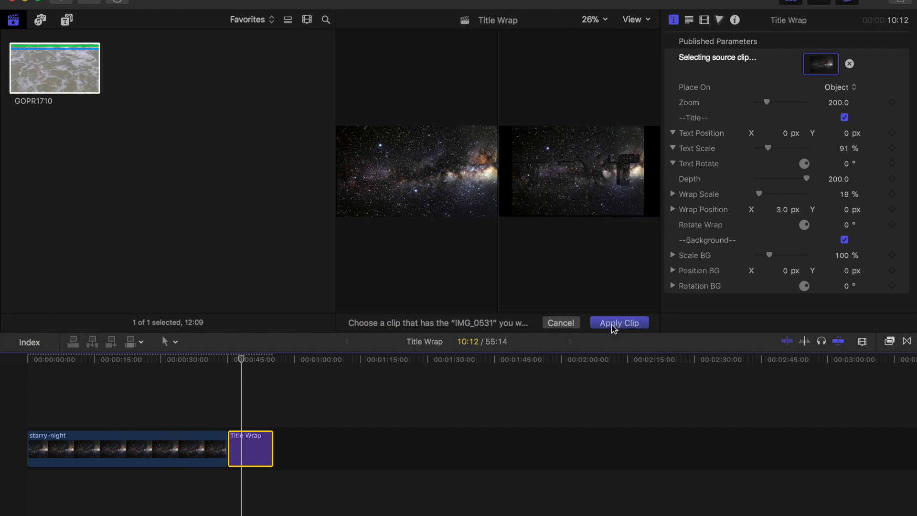
{"action": "left_click", "coordinate": [618, 322]}
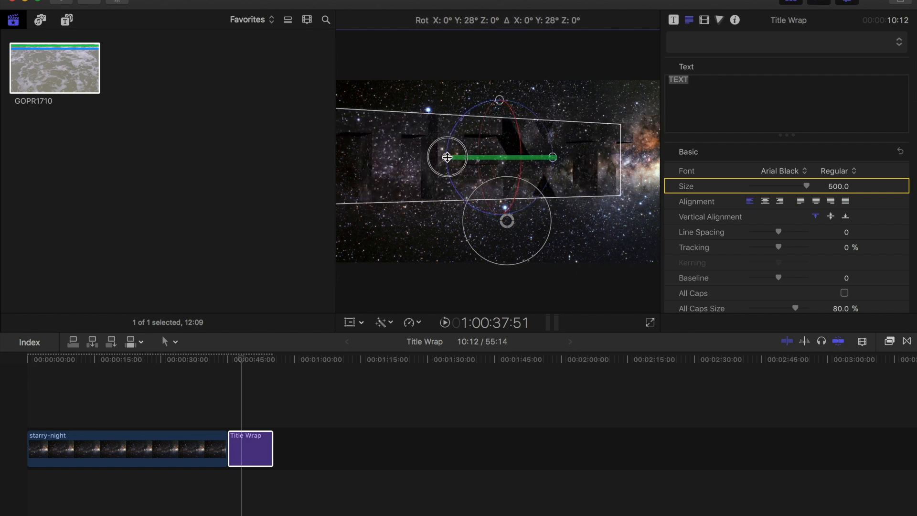
- Return to the title's published settings to enlarge the starry TEXT
{"action": "left_click", "coordinate": [673, 19]}
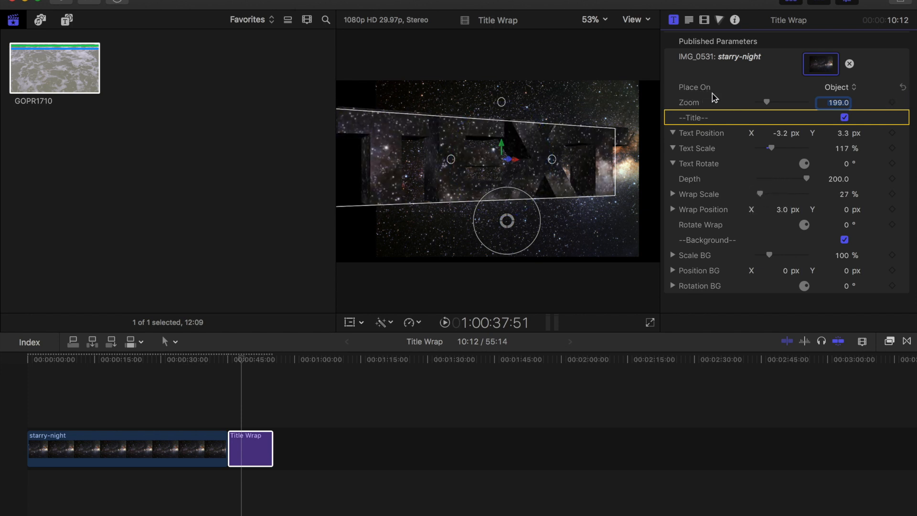
- Switch Place On to Glyph so each letter gets its own star texture
{"action": "left_click", "coordinate": [840, 87]}
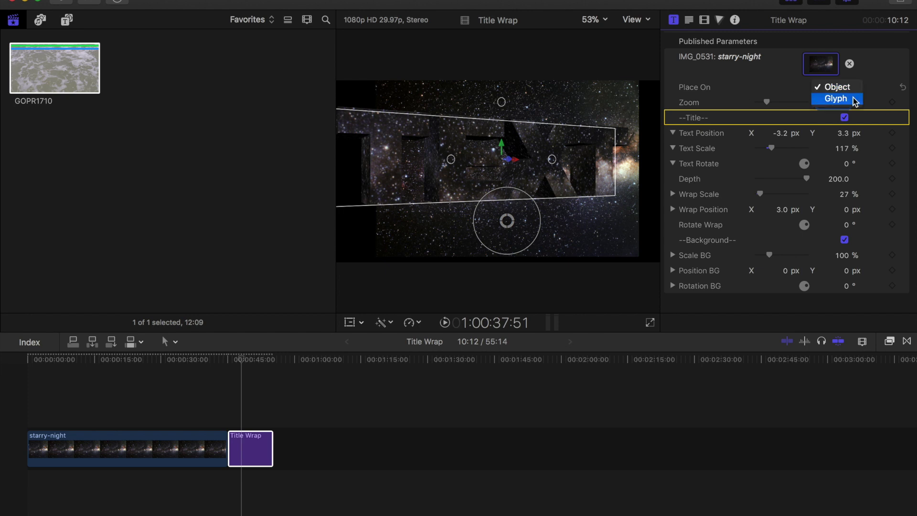
{"action": "left_click", "coordinate": [835, 99]}
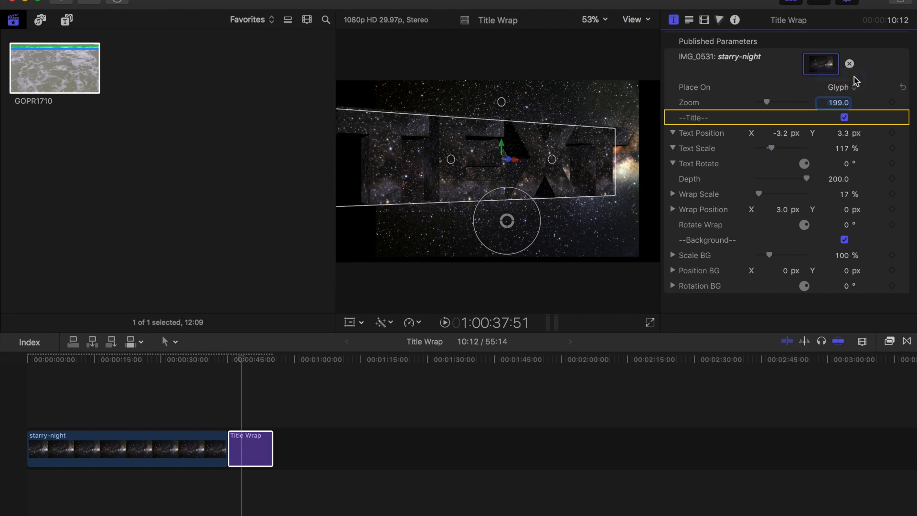
- Set Place On back to Object and leave Background unchecked, putting the title on black
{"action": "left_click", "coordinate": [837, 87]}
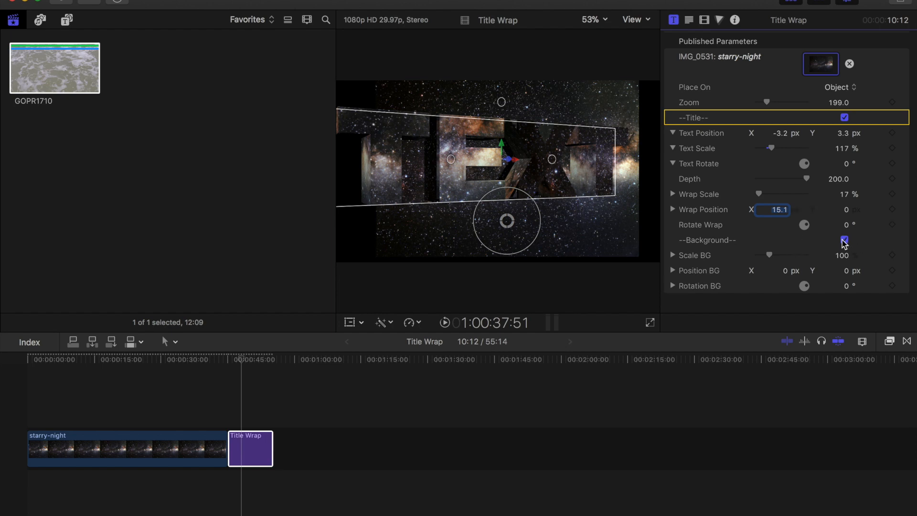
{"action": "left_click", "coordinate": [844, 240]}
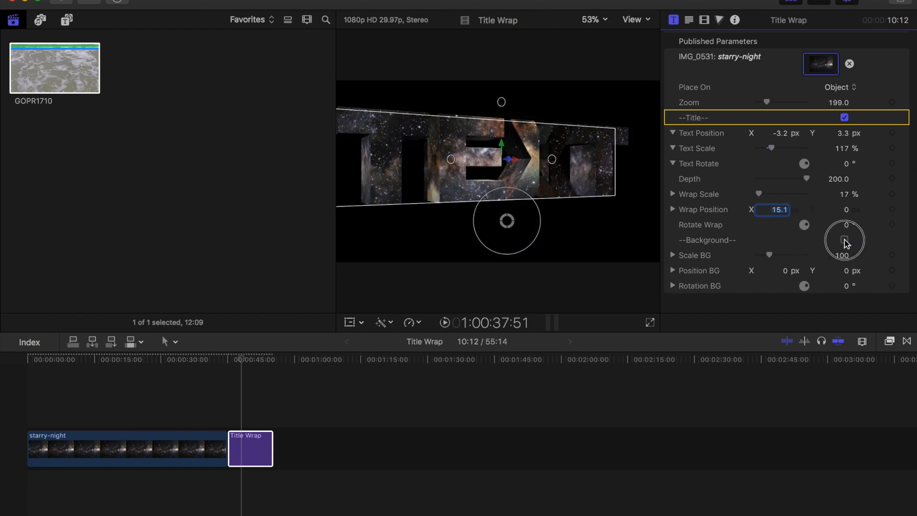
{"action": "left_click", "coordinate": [844, 238]}
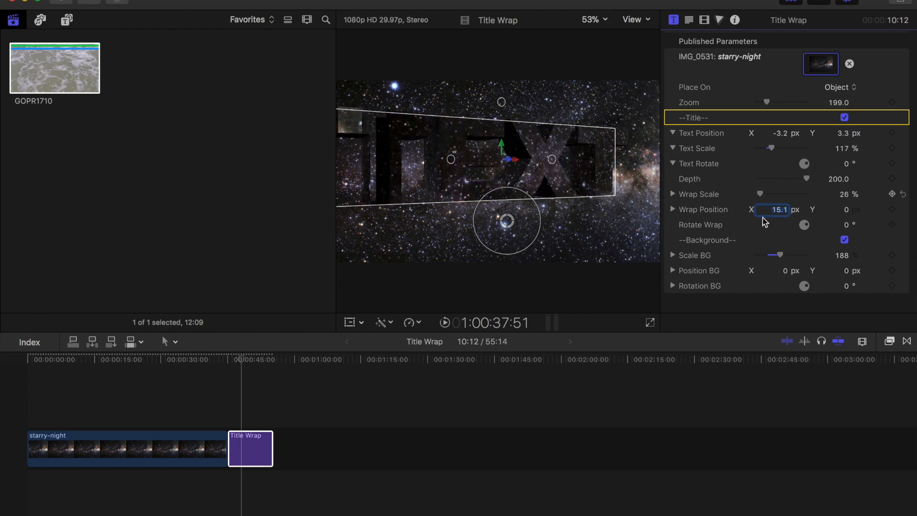
{"action": "left_click", "coordinate": [843, 239]}
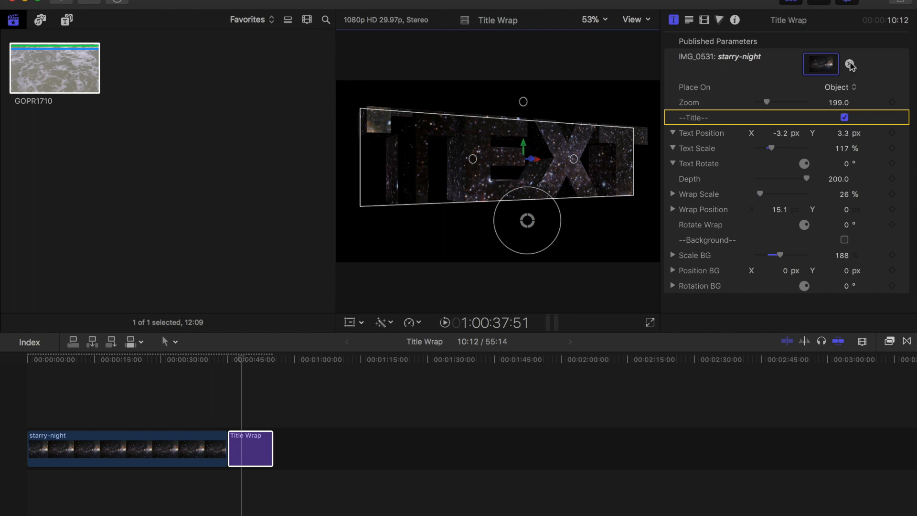
- Clear the starry-night source and choose the GOPR1710 beach-wave clip as the texture
{"action": "left_click", "coordinate": [850, 63]}
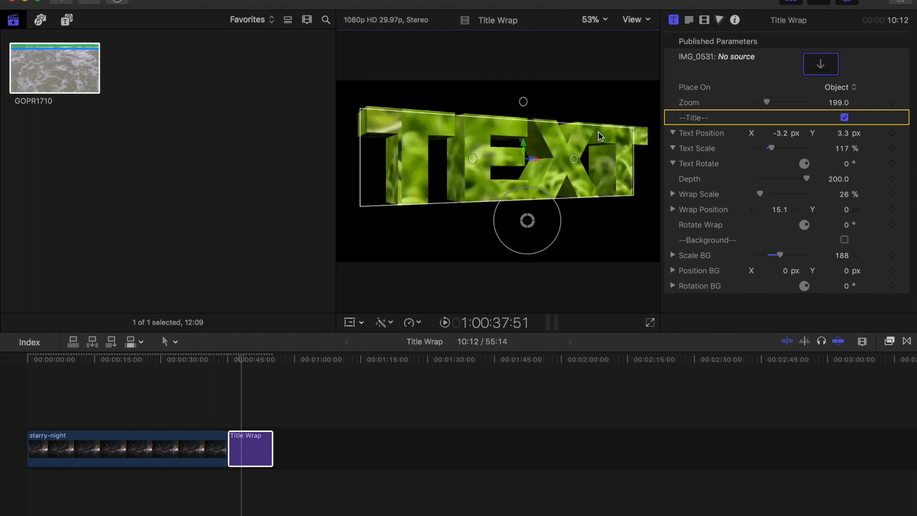
{"action": "mouse_move", "coordinate": [821, 64]}
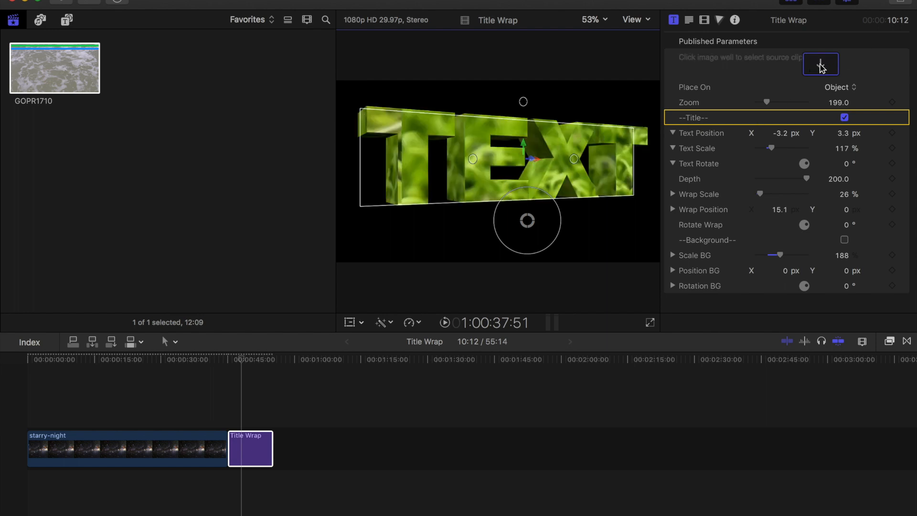
{"action": "left_click", "coordinate": [819, 64]}
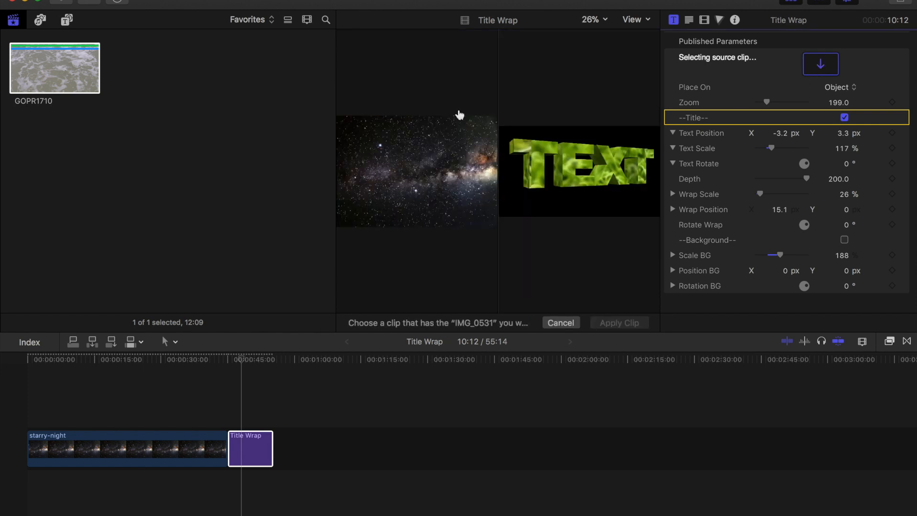
{"action": "left_click", "coordinate": [54, 67]}
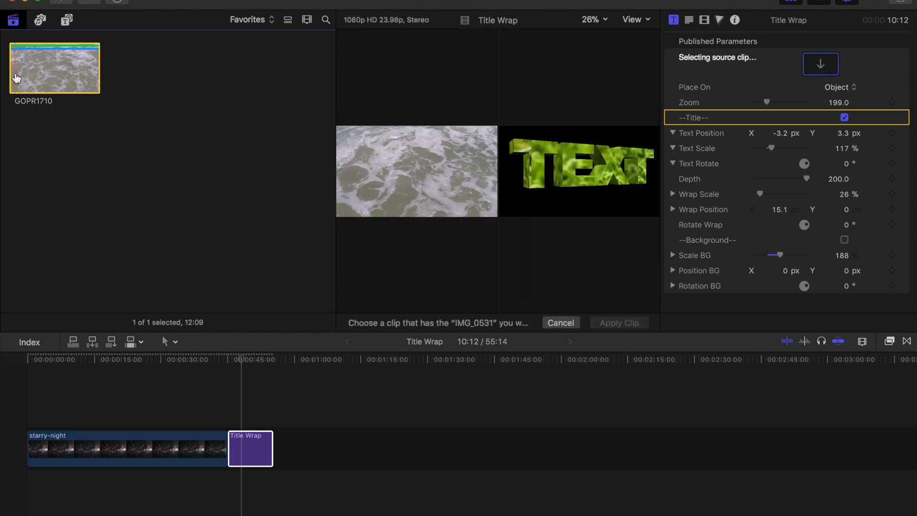
{"action": "mouse_move", "coordinate": [20, 67]}
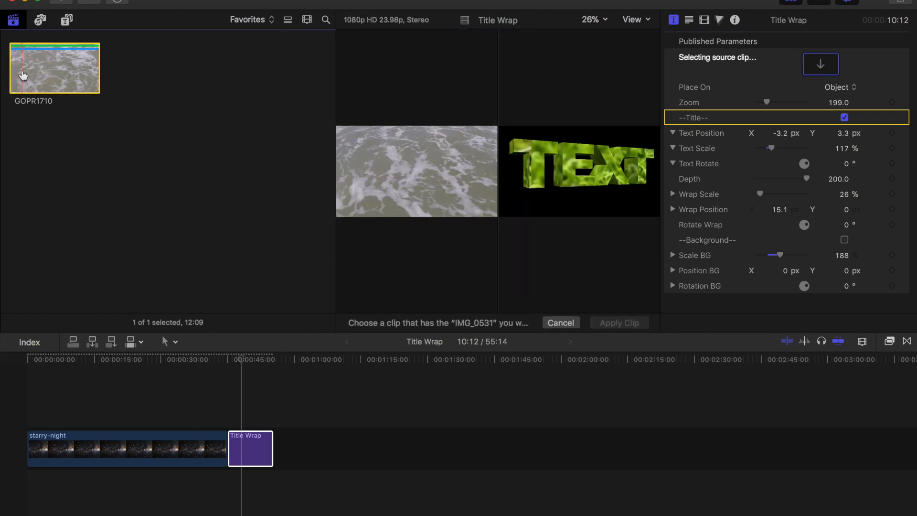
{"action": "left_click", "coordinate": [54, 68]}
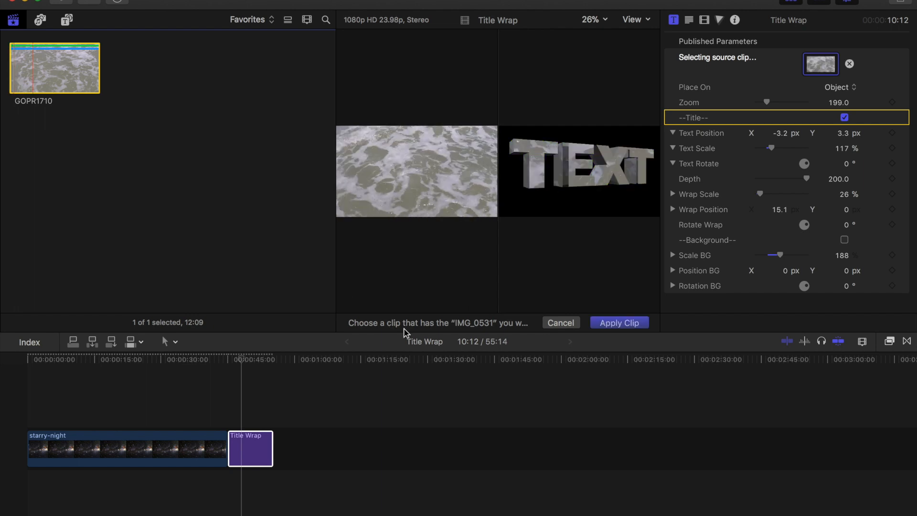